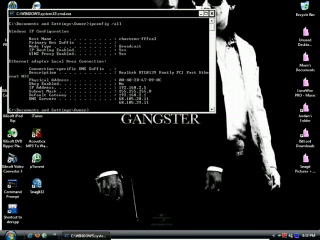
Step: Scroll through the ipconfig /all output, then open the Start menu
scroll("down", 3)
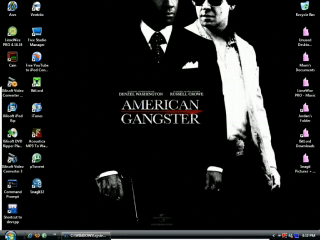
left_click(12, 232)
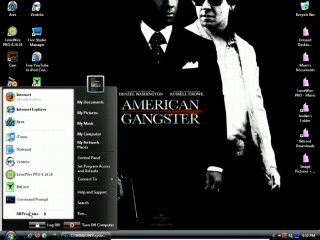